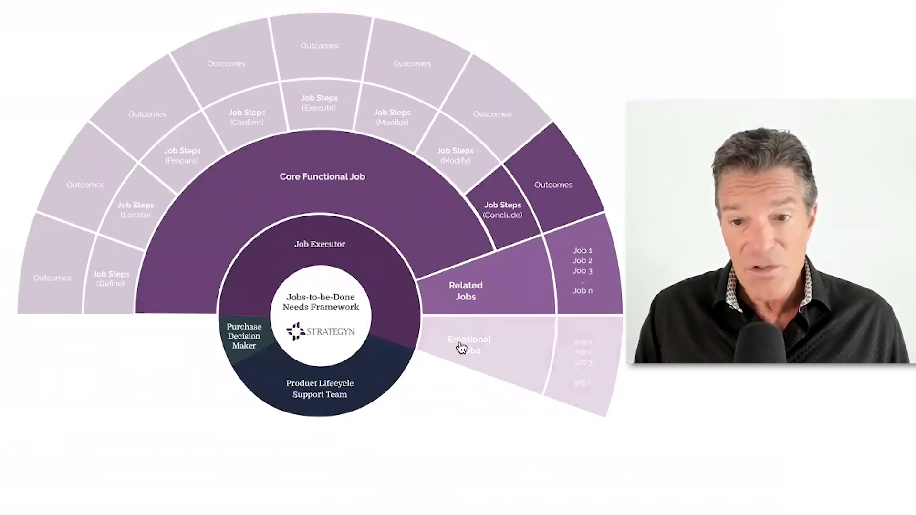
# Step: Reveal the Emotional Jobs wedge at full colour with its Job 1 to Job n list
pyautogui.click(468, 344)
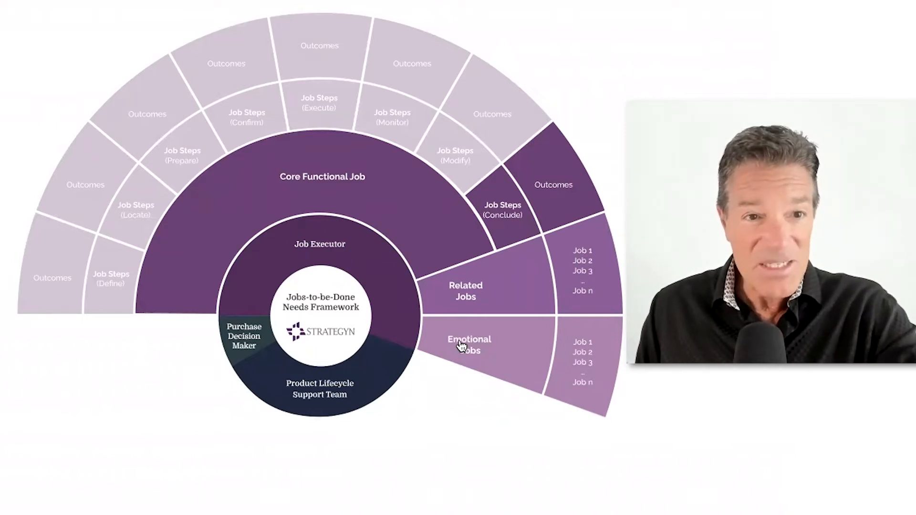
pyautogui.moveTo(420, 204)
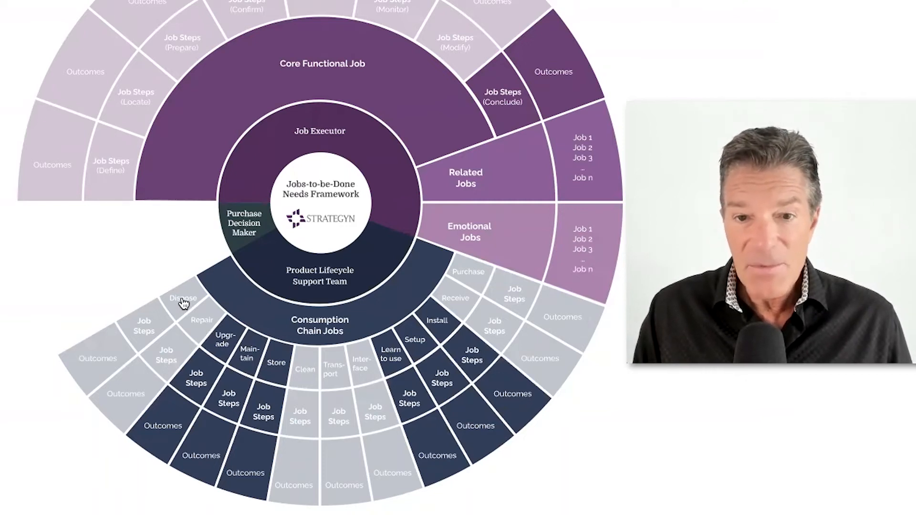
pyautogui.moveTo(389, 407)
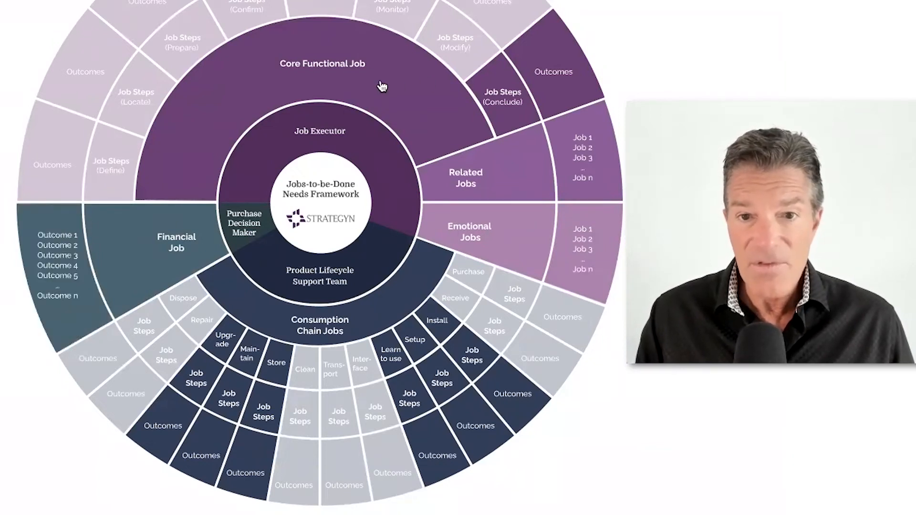
pyautogui.moveTo(361, 129)
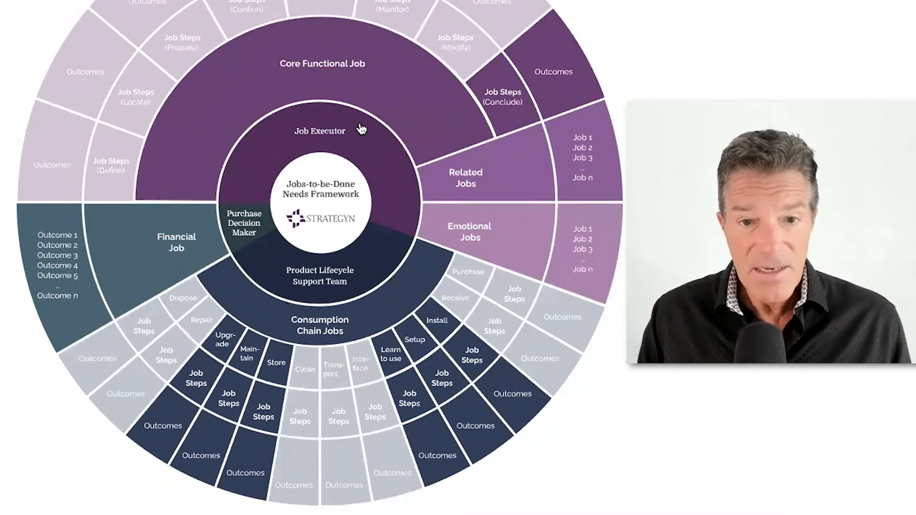